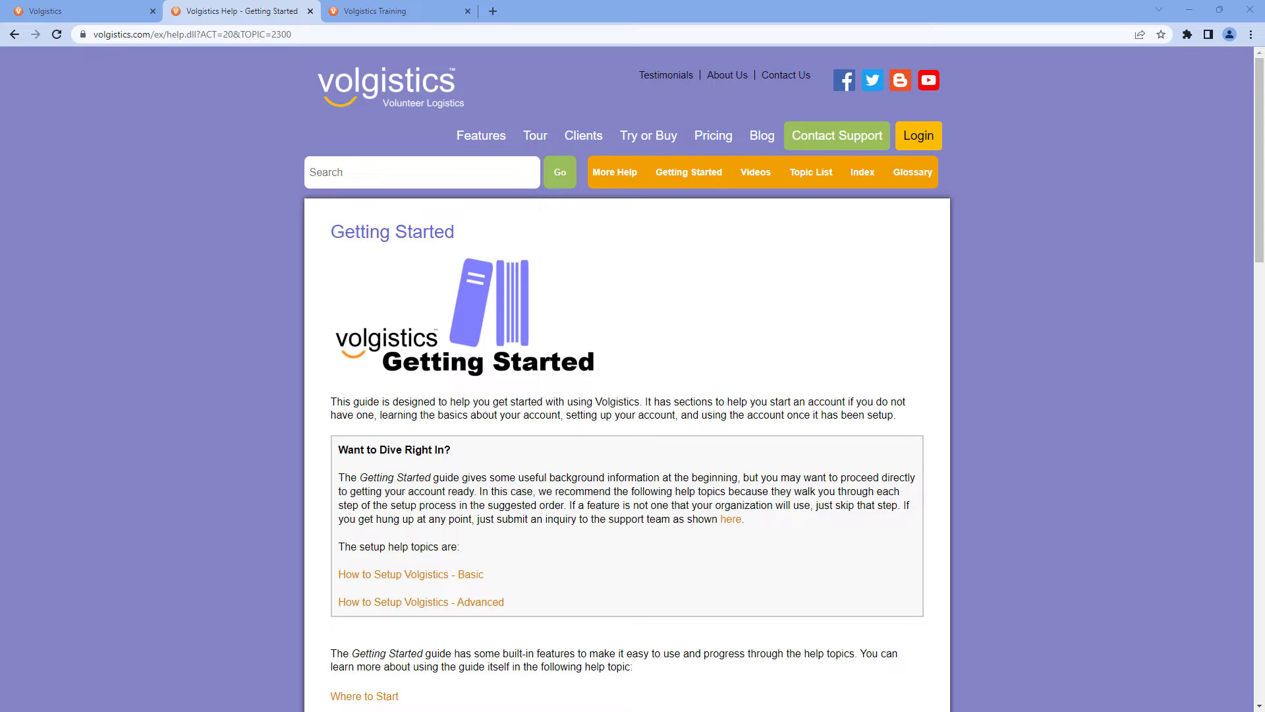
scroll("down", 3)
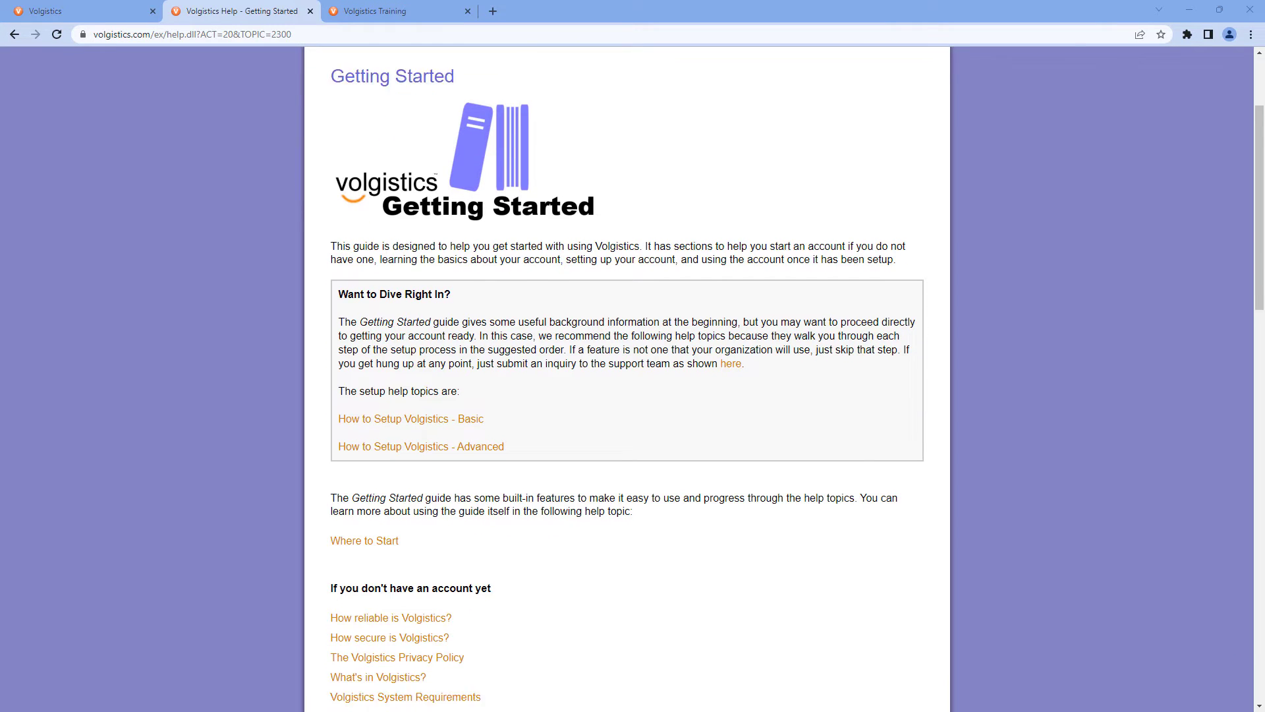
scroll("down", 3)
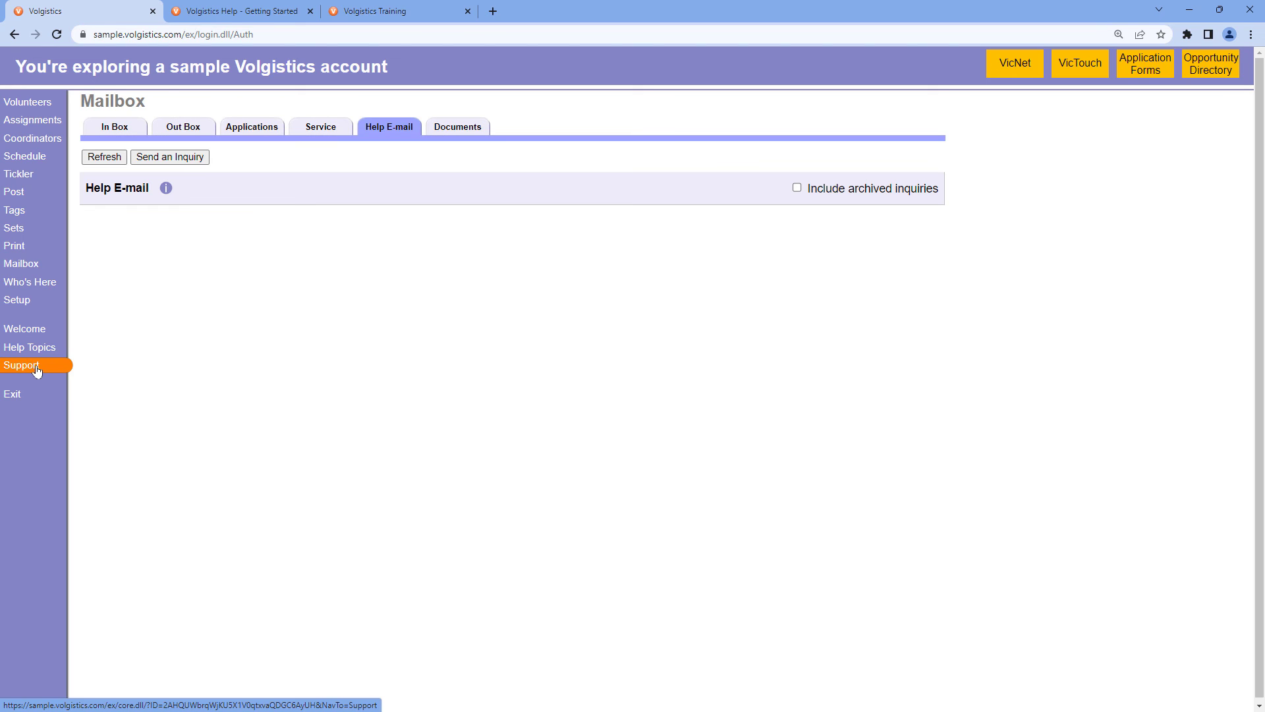
mouse_move(171, 157)
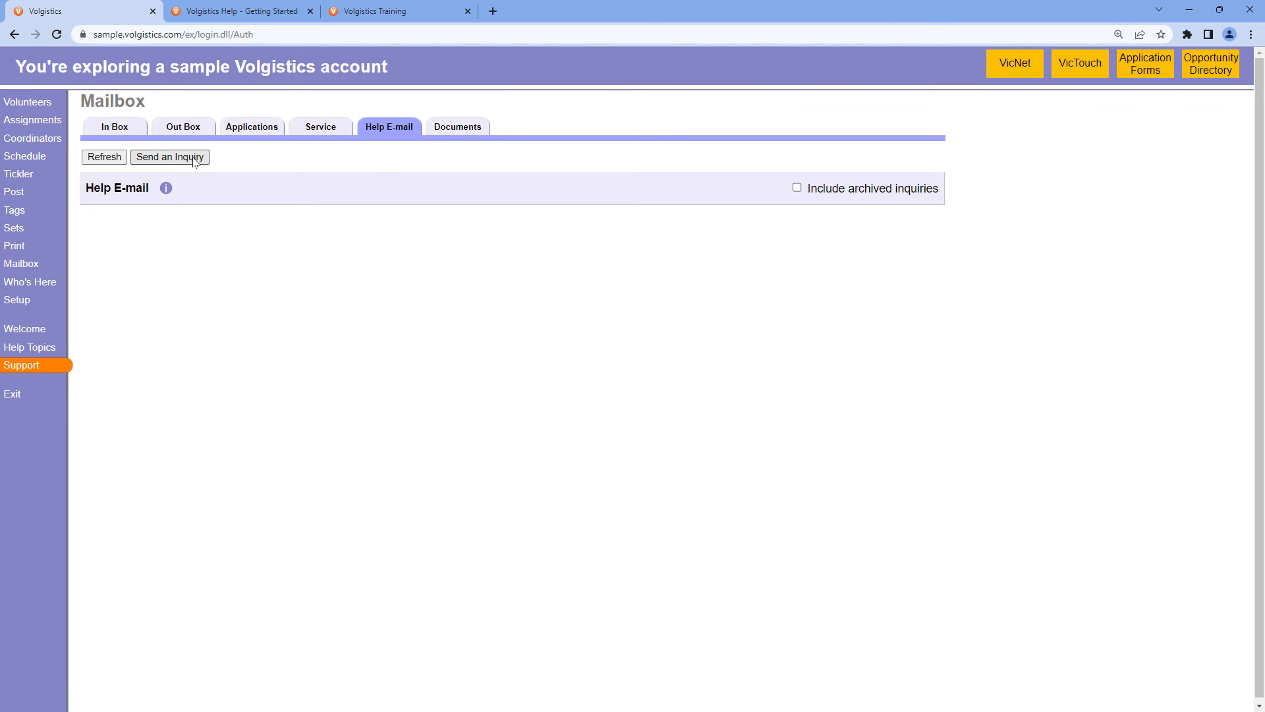